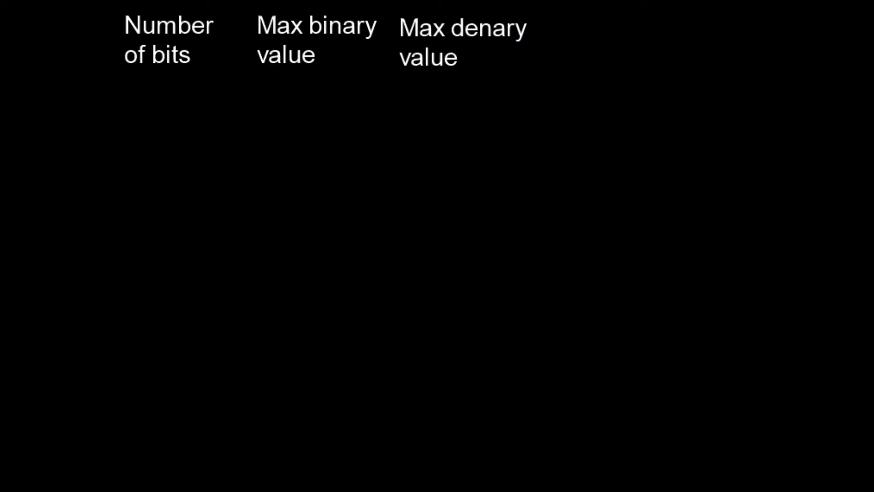
# Step: Handwrite 1 under each of the three headings, then 2 under Number of bits
pyautogui.click(160, 106)
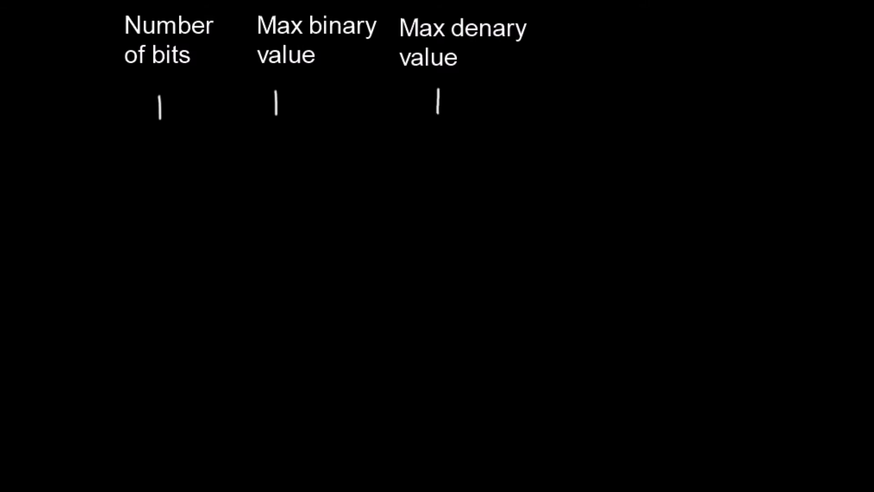
pyautogui.write('2')
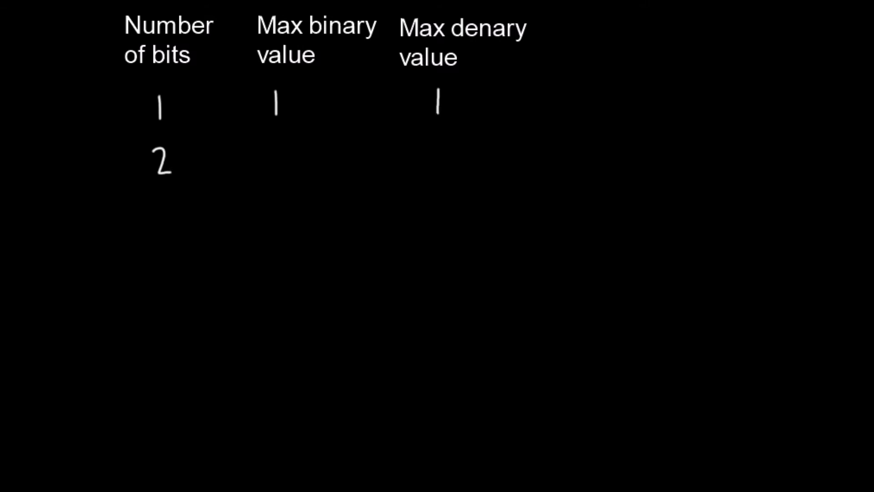